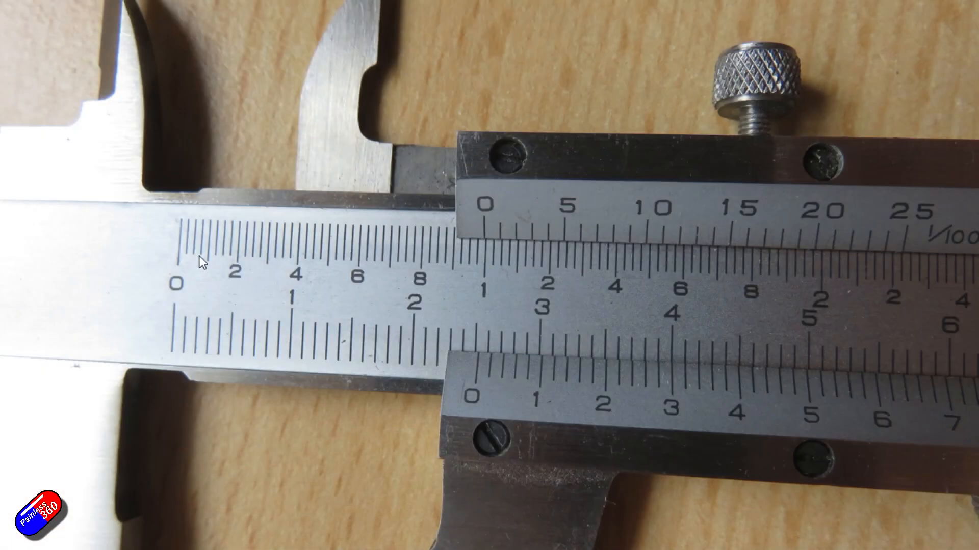
pyautogui.moveTo(488, 251)
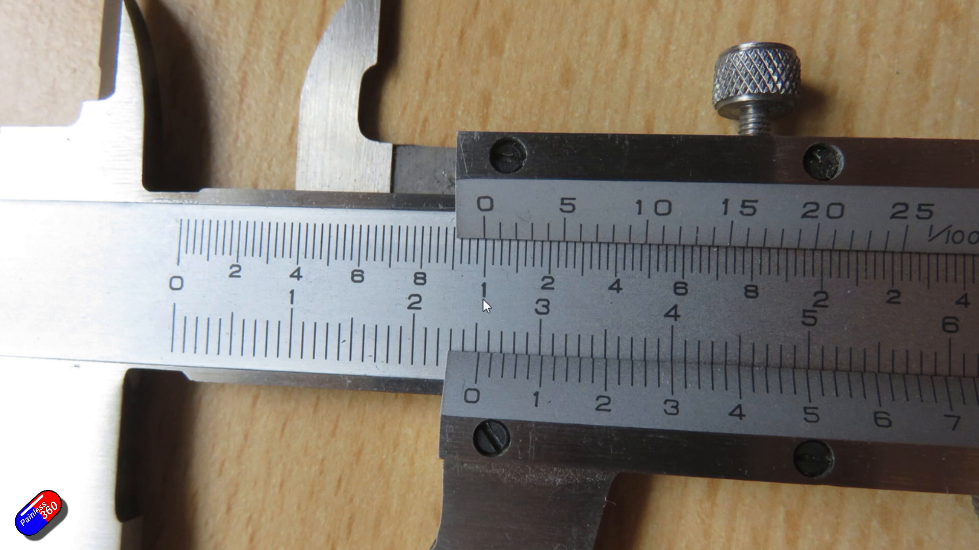
pyautogui.moveTo(454, 287)
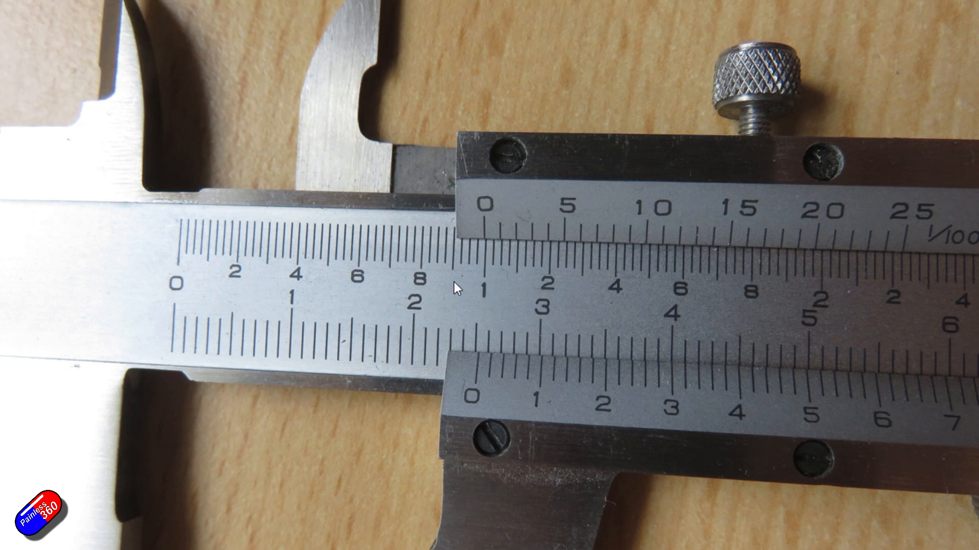
pyautogui.moveTo(478, 271)
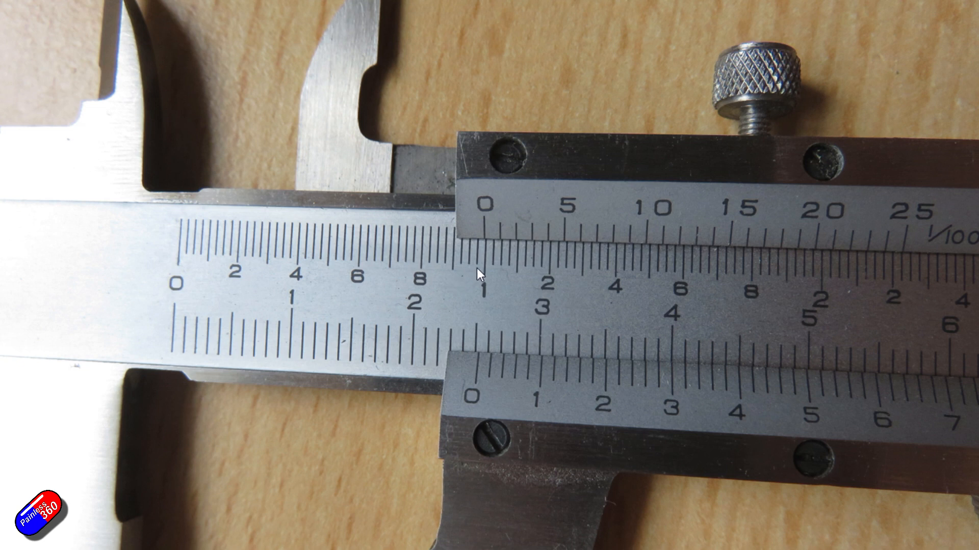
pyautogui.moveTo(500, 259)
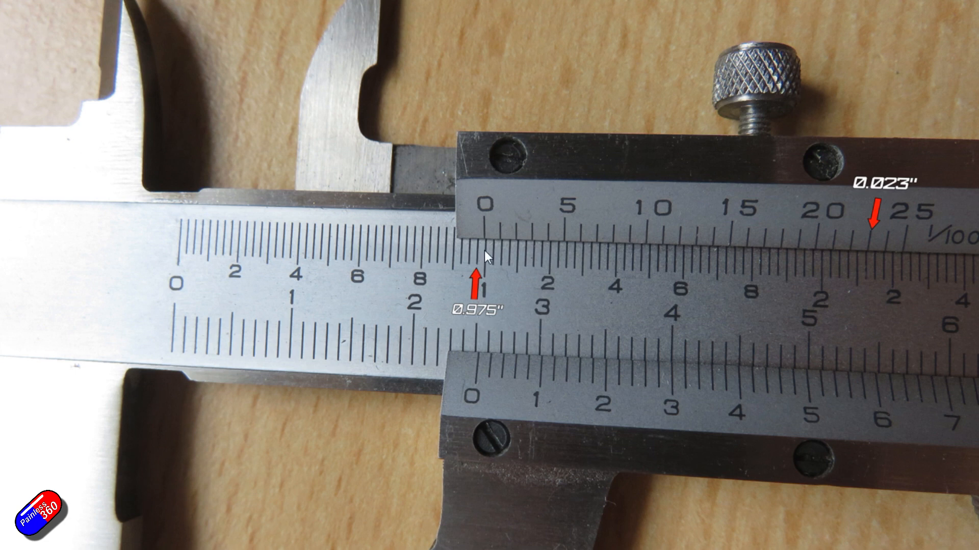
pyautogui.moveTo(483, 257)
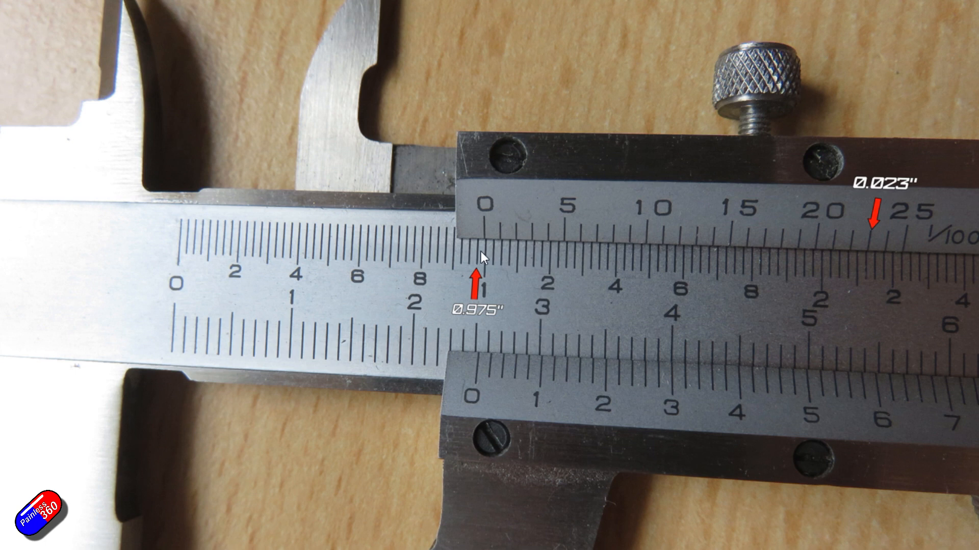
pyautogui.moveTo(539, 246)
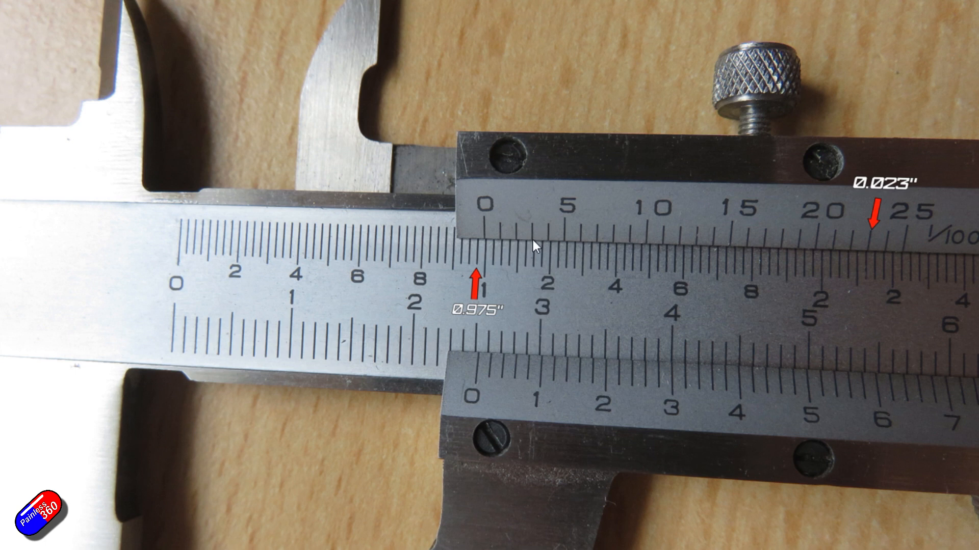
pyautogui.moveTo(635, 246)
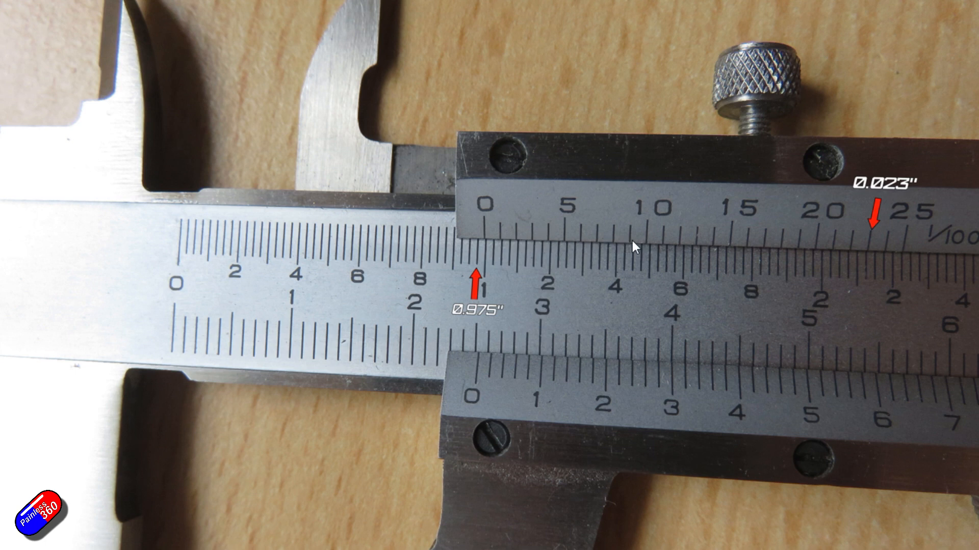
pyautogui.moveTo(779, 253)
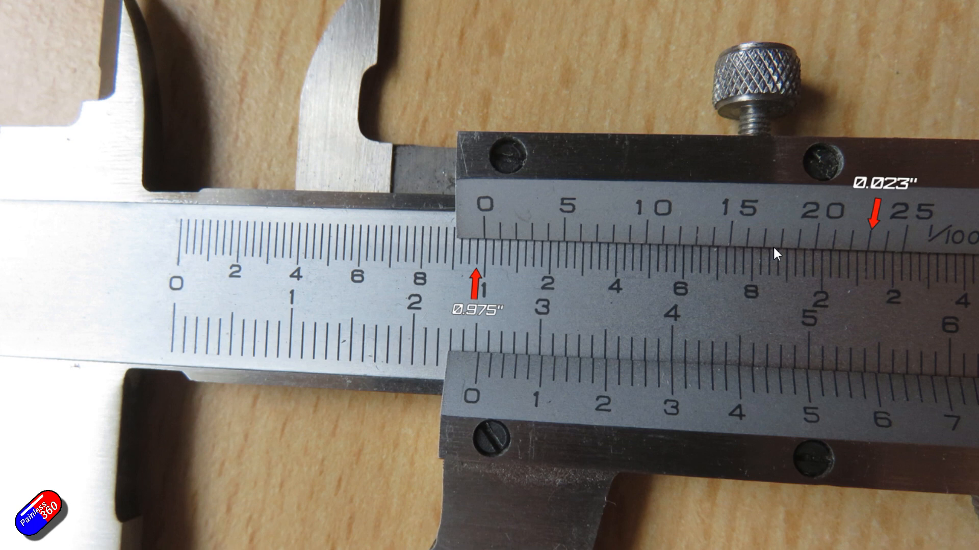
pyautogui.moveTo(866, 277)
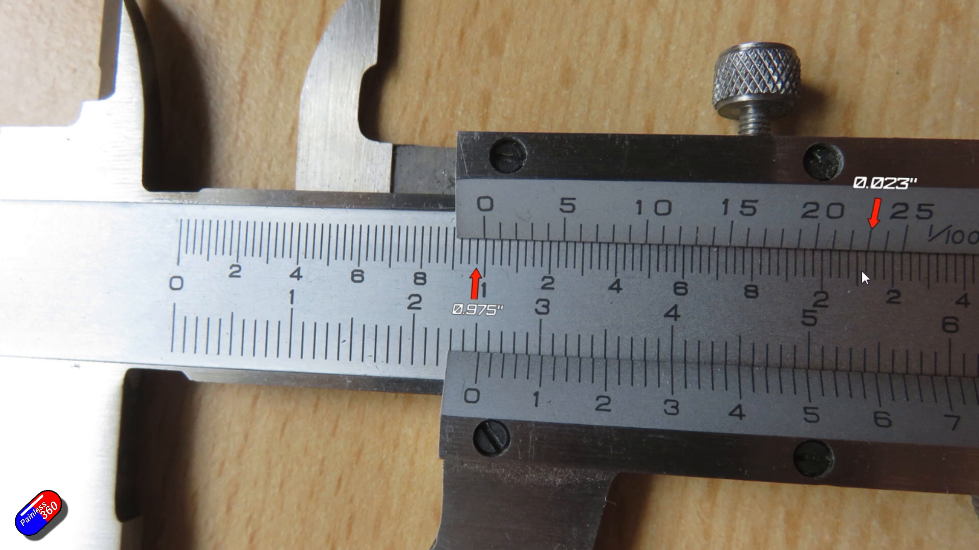
pyautogui.moveTo(866, 268)
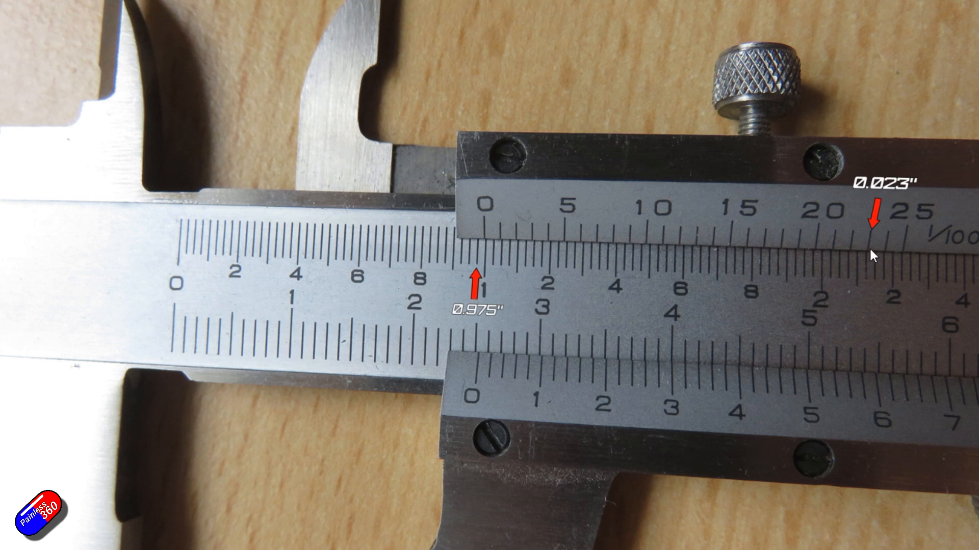
pyautogui.moveTo(871, 252)
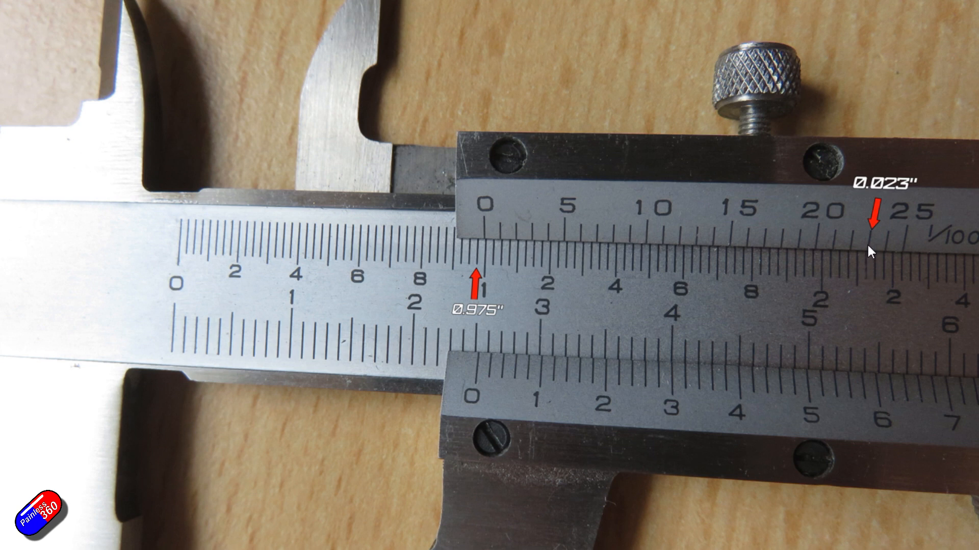
pyautogui.moveTo(861, 278)
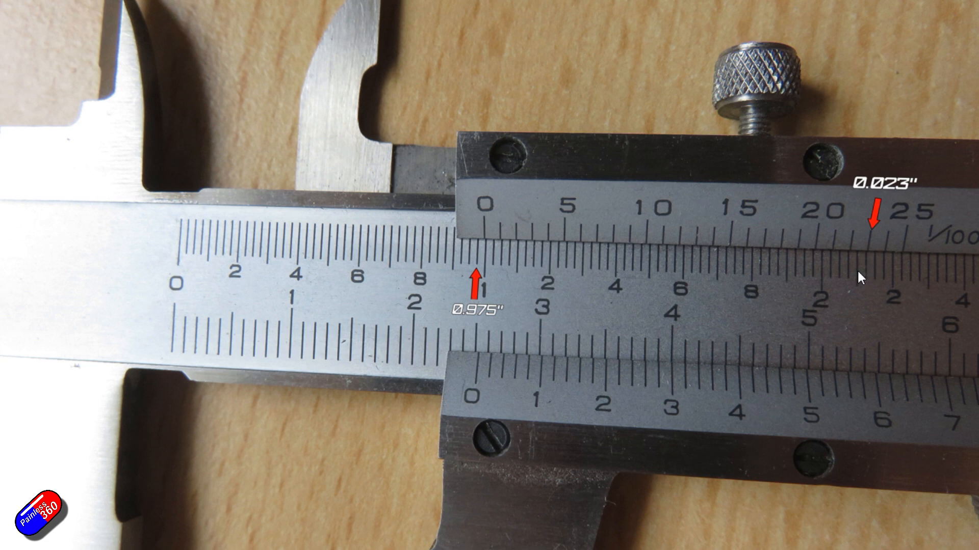
pyautogui.moveTo(871, 252)
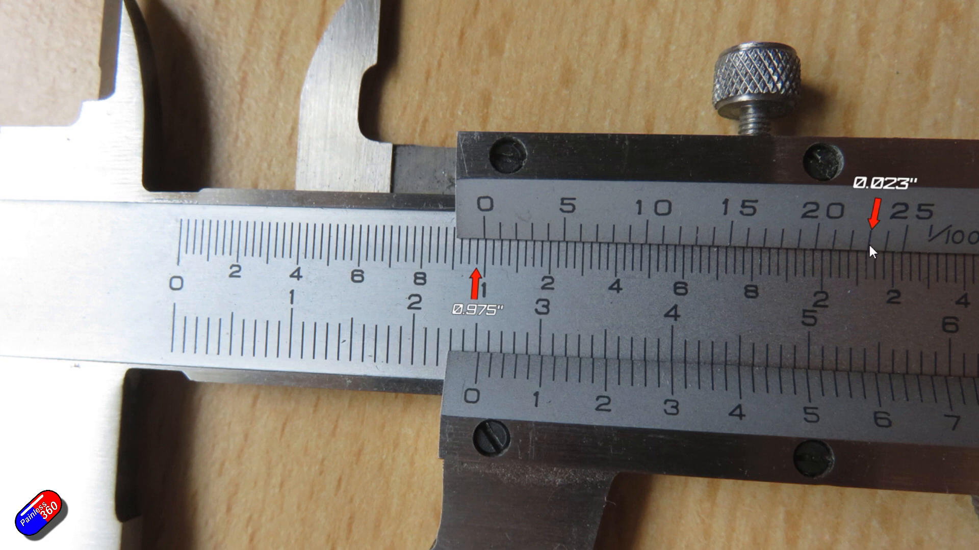
pyautogui.moveTo(868, 275)
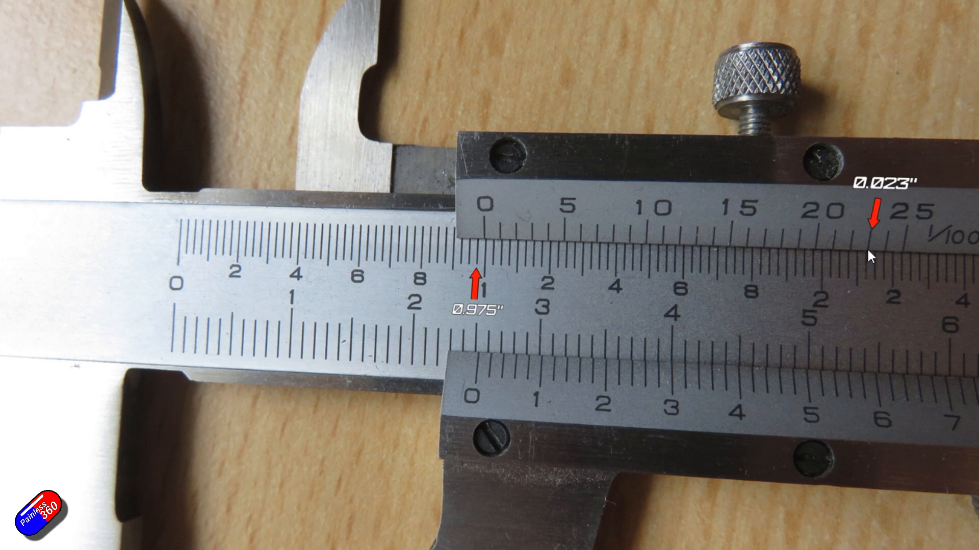
pyautogui.moveTo(869, 288)
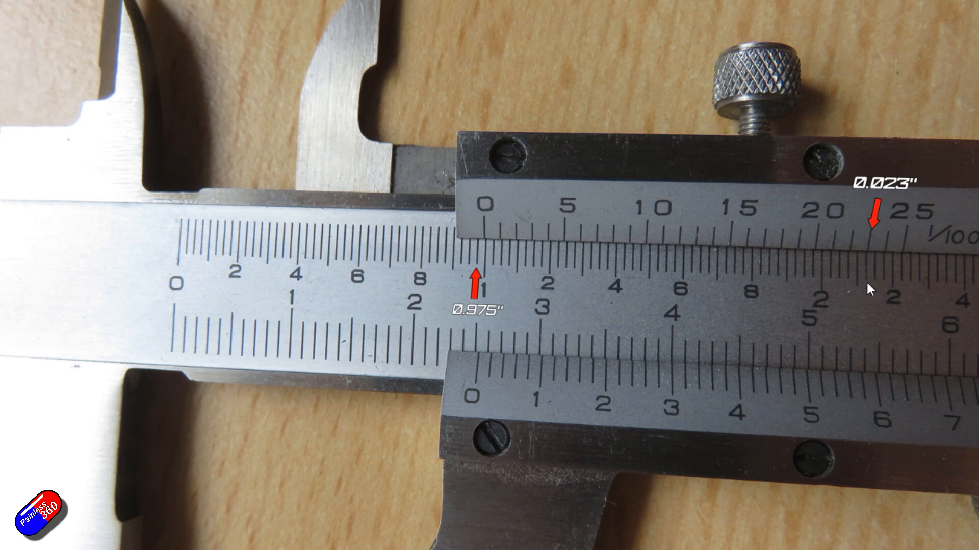
pyautogui.moveTo(817, 232)
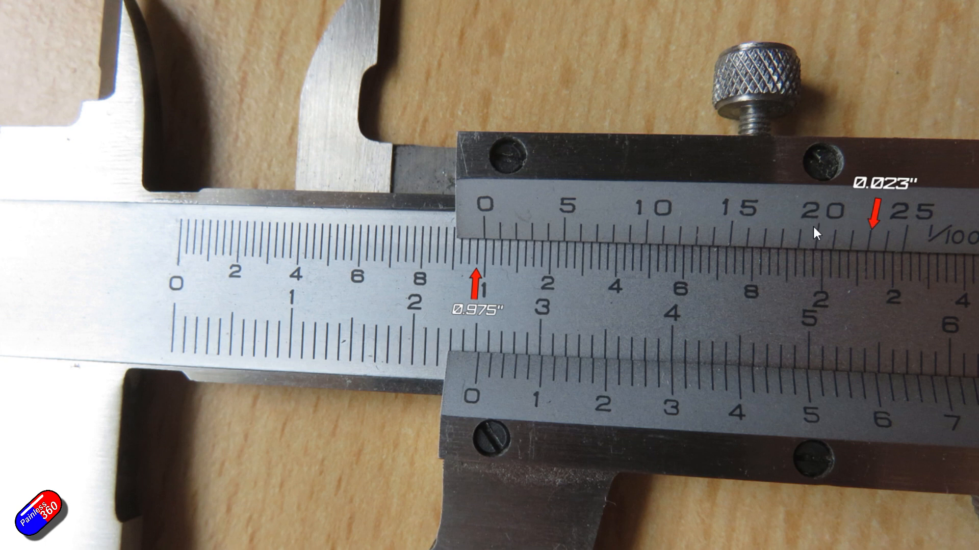
pyautogui.moveTo(852, 253)
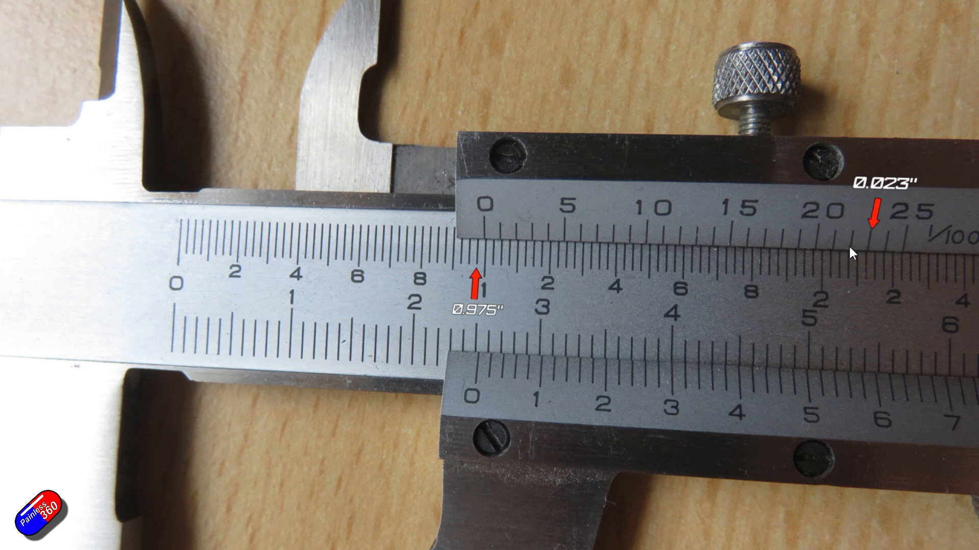
pyautogui.moveTo(846, 206)
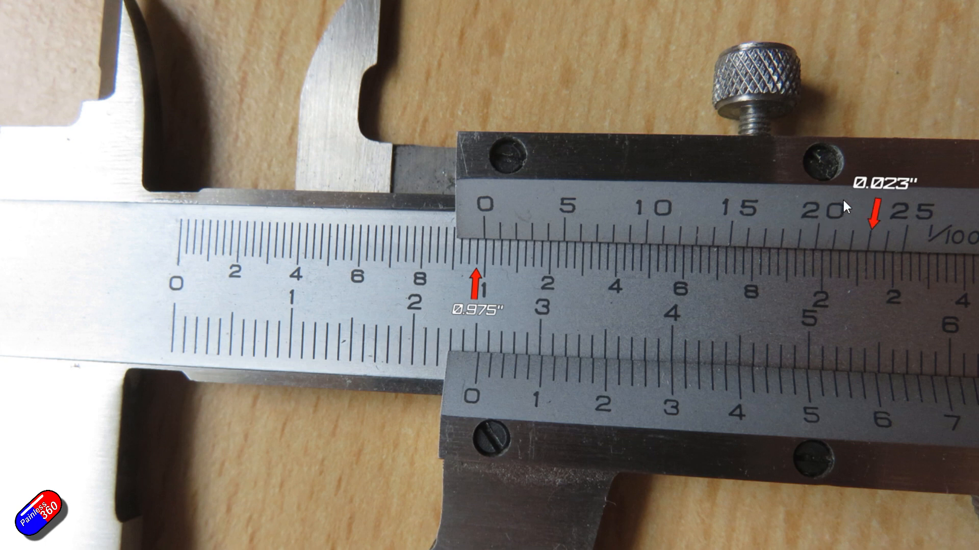
pyautogui.moveTo(917, 196)
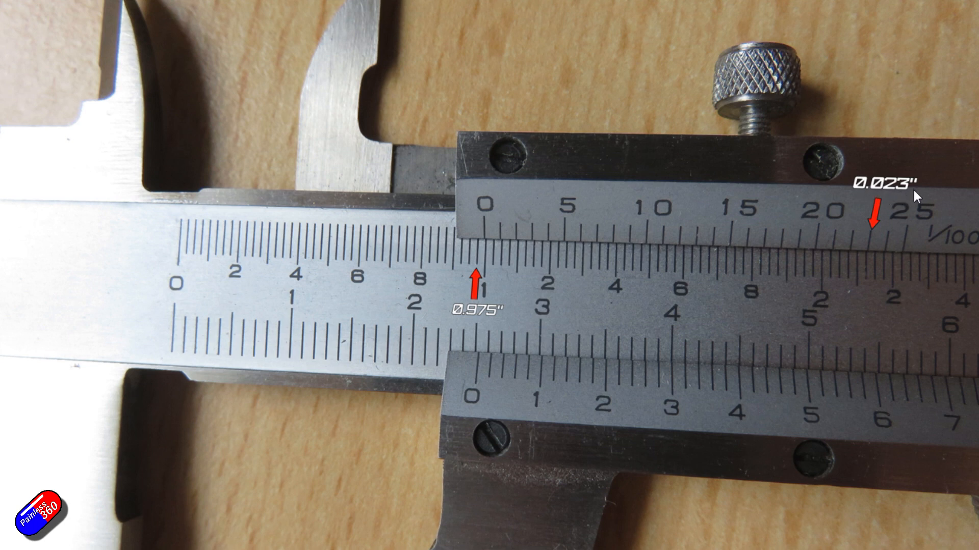
pyautogui.moveTo(911, 192)
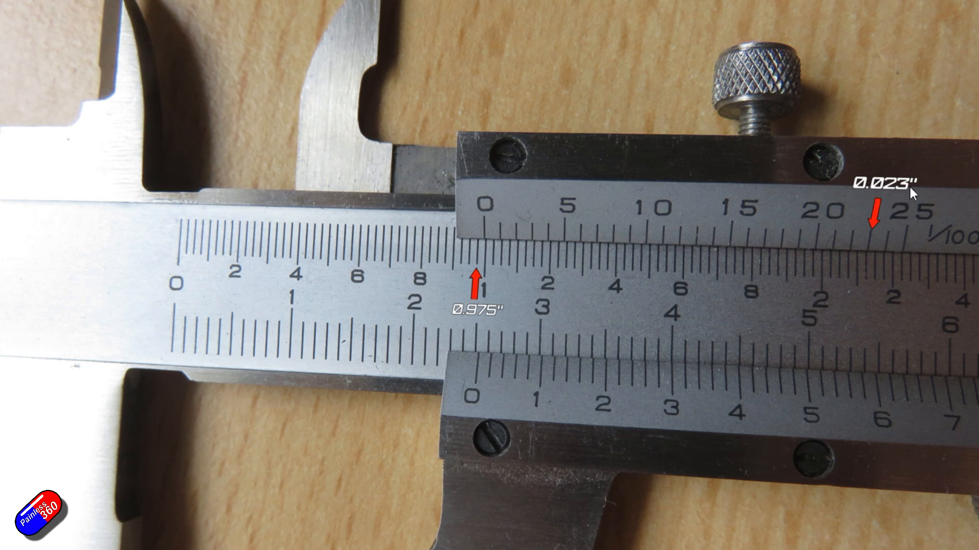
pyautogui.moveTo(794, 259)
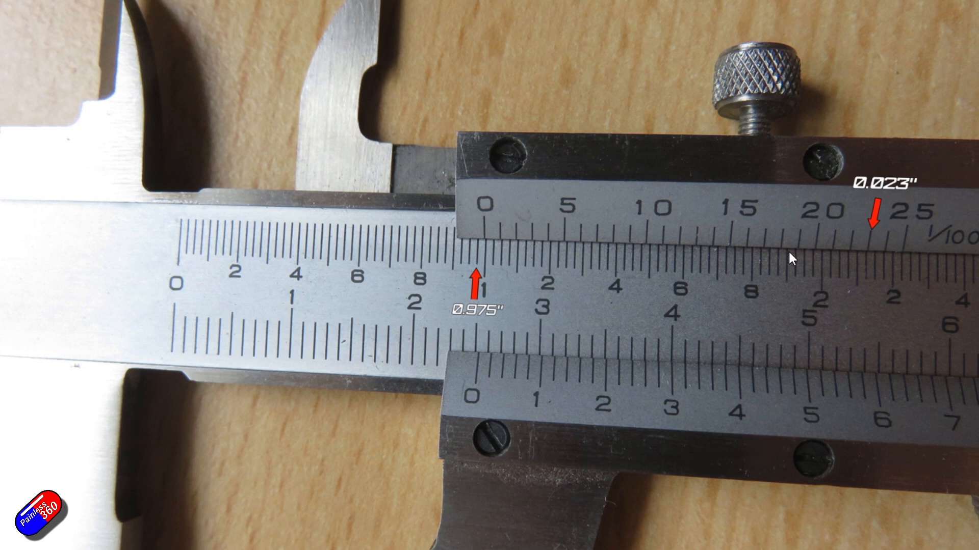
pyautogui.moveTo(793, 259)
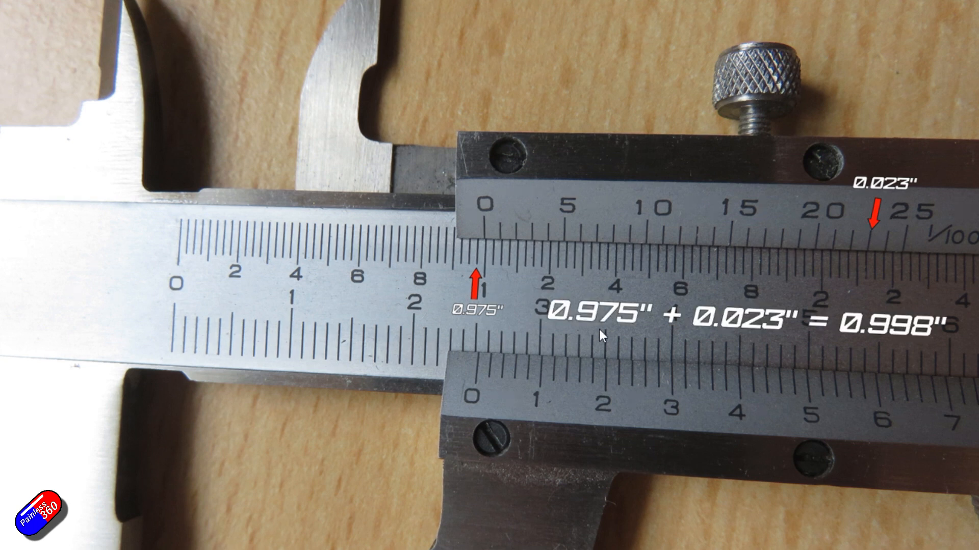
pyautogui.moveTo(129, 71)
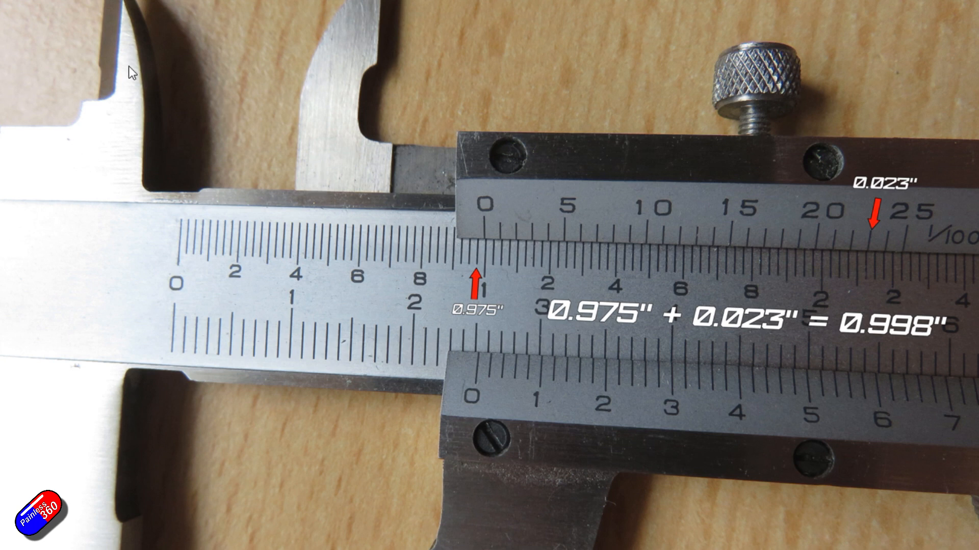
pyautogui.moveTo(618, 338)
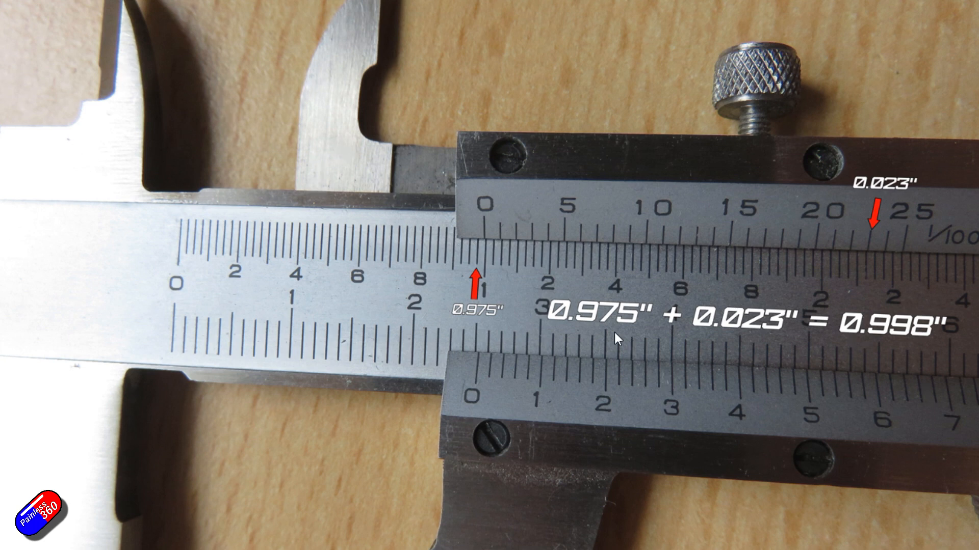
pyautogui.moveTo(492, 353)
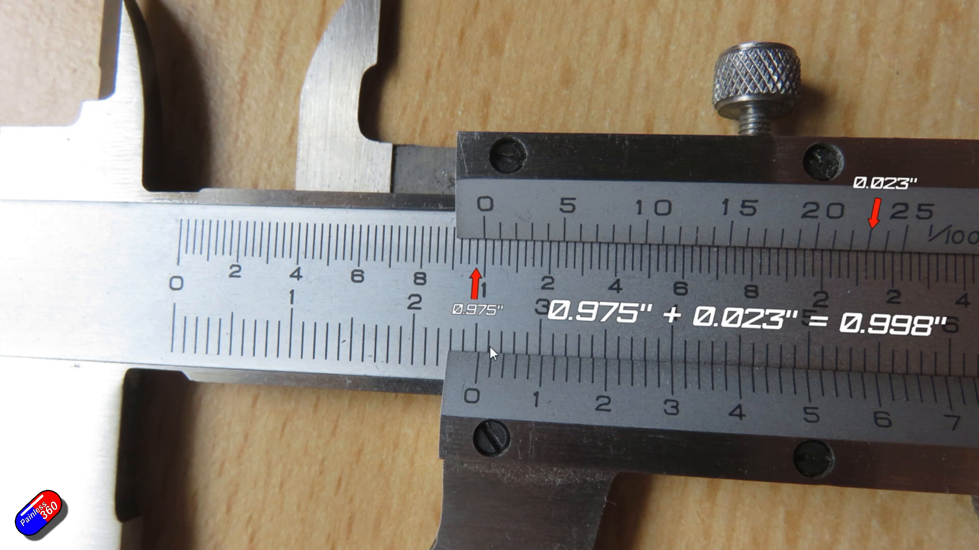
pyautogui.moveTo(861, 189)
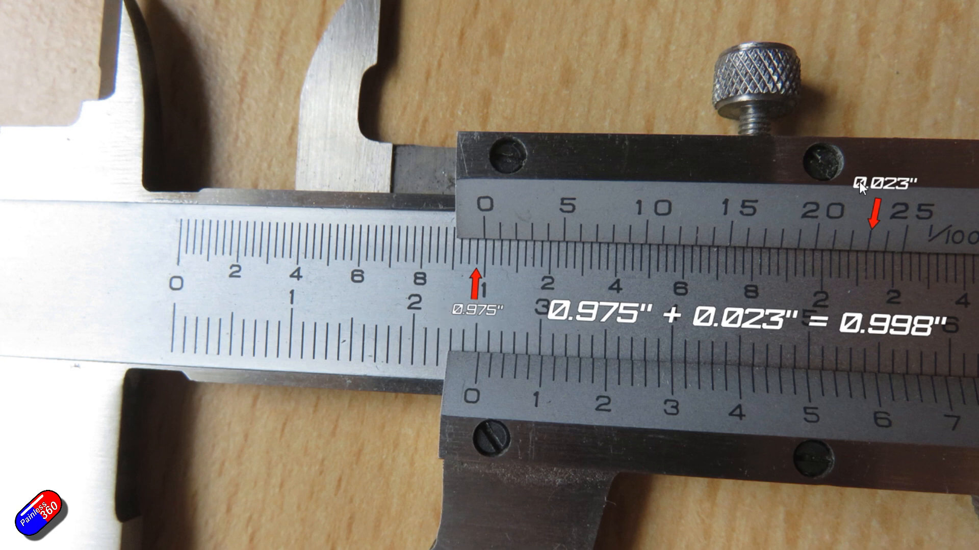
pyautogui.moveTo(939, 192)
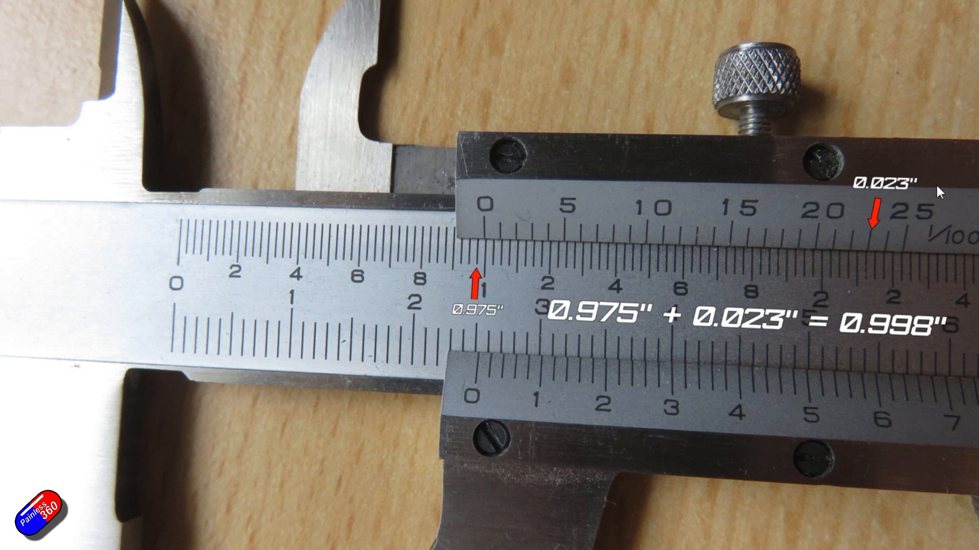
pyautogui.moveTo(906, 364)
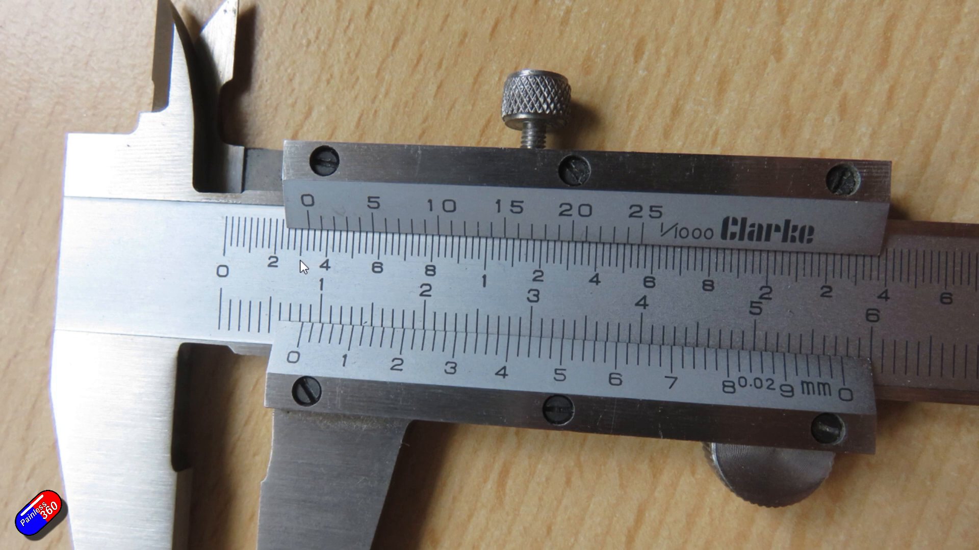
pyautogui.moveTo(305, 269)
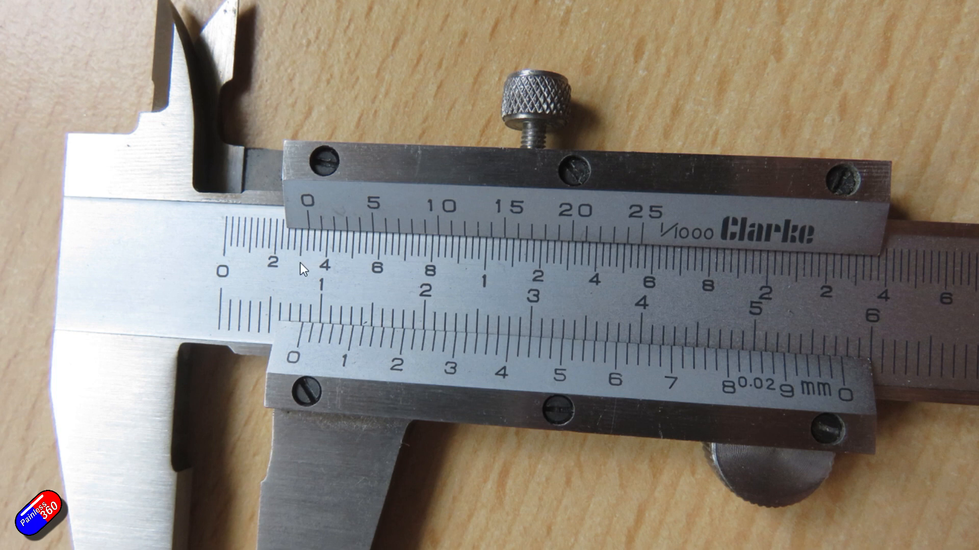
pyautogui.moveTo(311, 259)
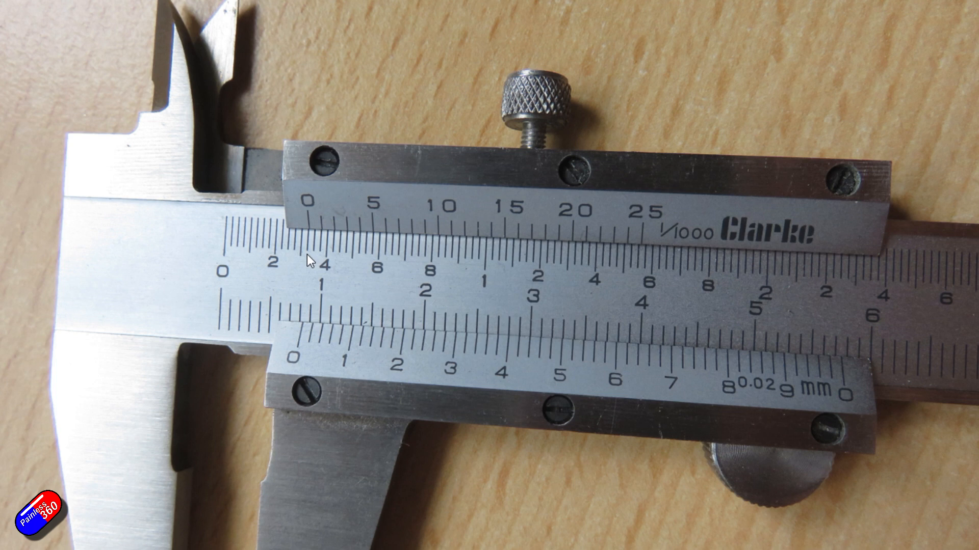
pyautogui.moveTo(355, 240)
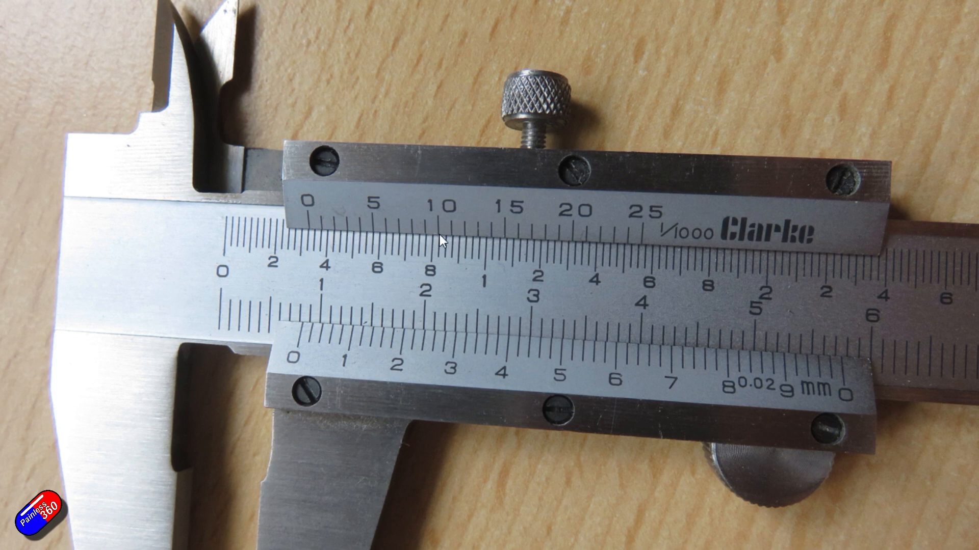
pyautogui.moveTo(397, 251)
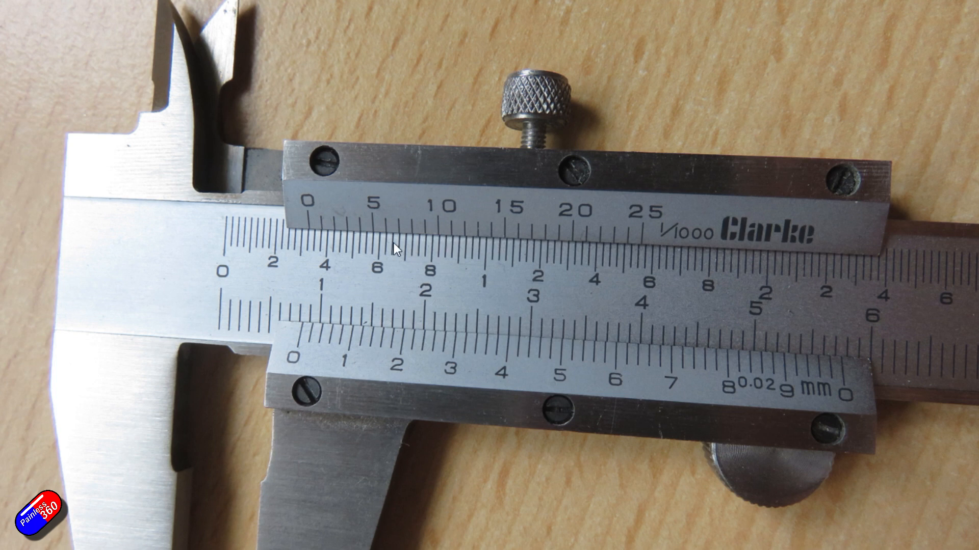
pyautogui.moveTo(377, 250)
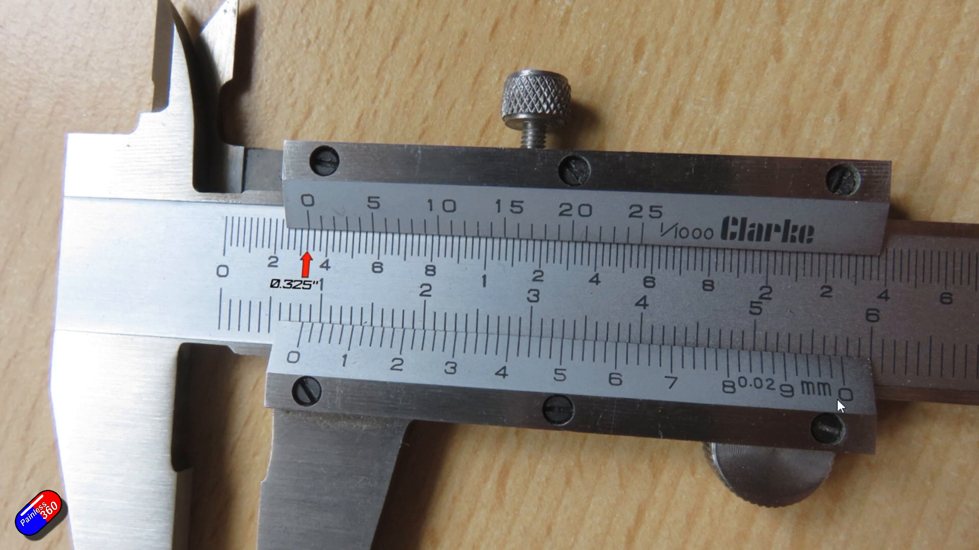
pyautogui.moveTo(306, 300)
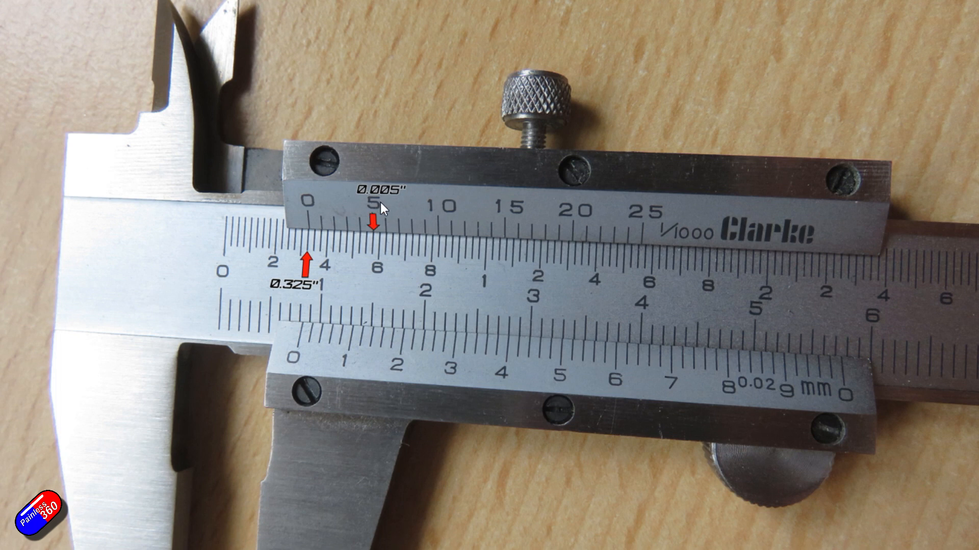
pyautogui.moveTo(383, 208)
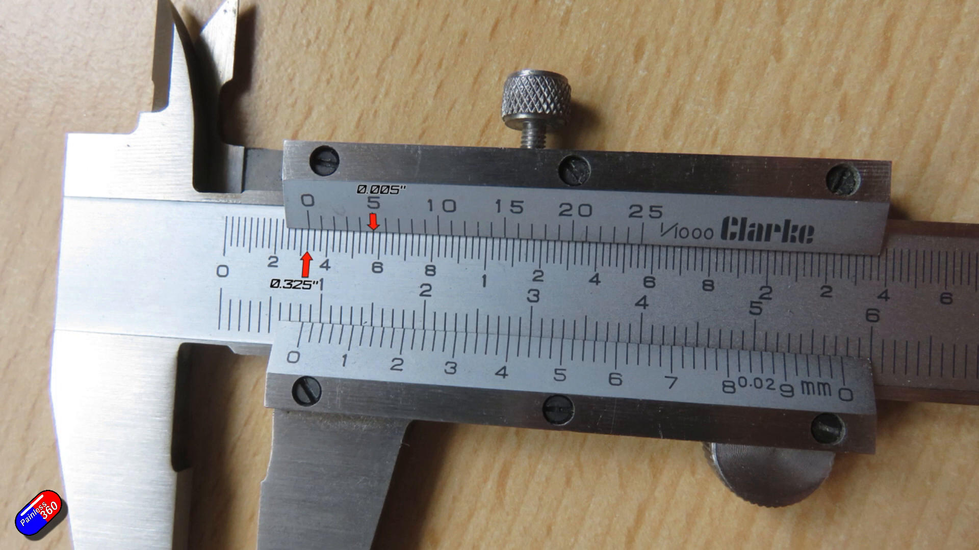